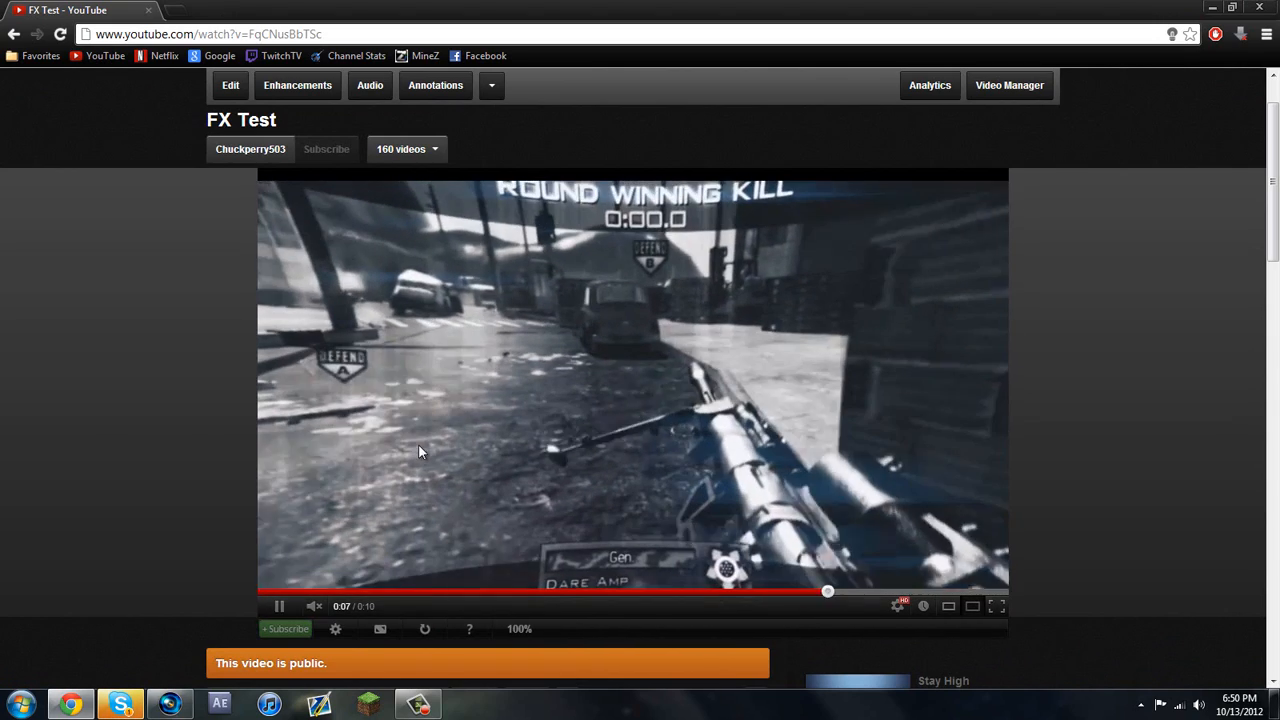
# - Pause the FX Test video on the distorted gameplay, then return to the Vegas project
pyautogui.click(280, 606)
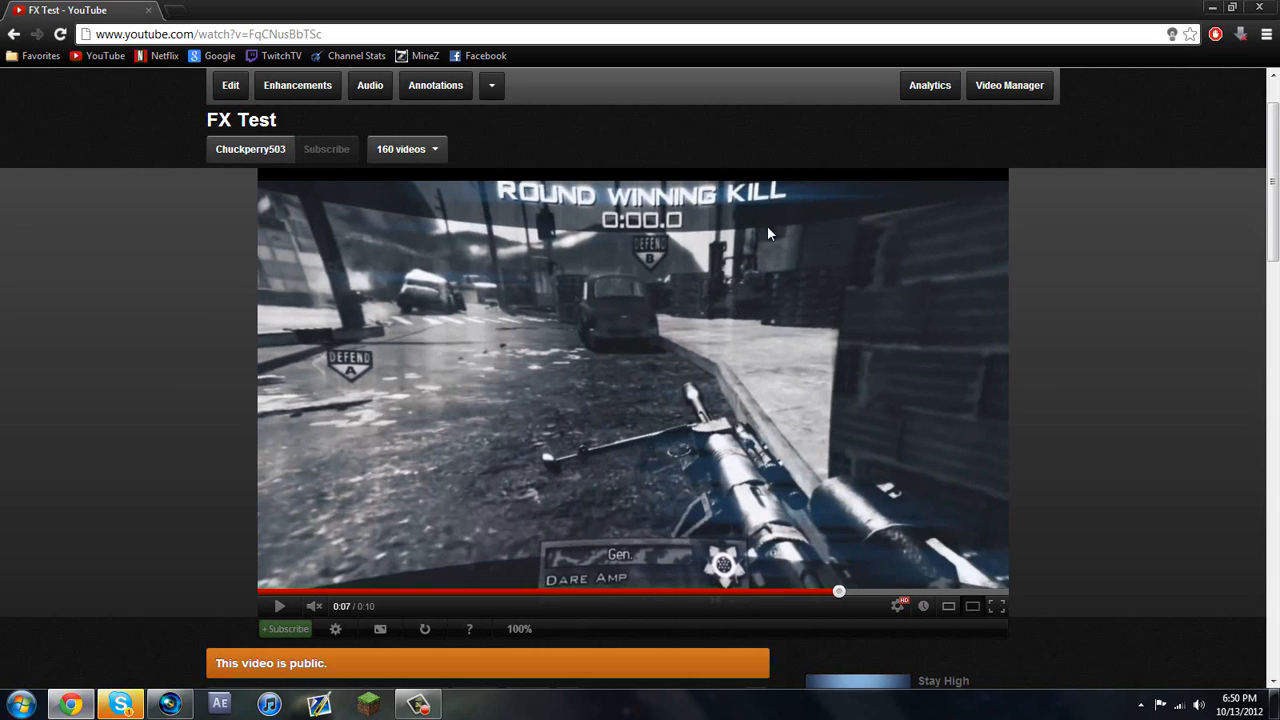
pyautogui.scroll(-3)
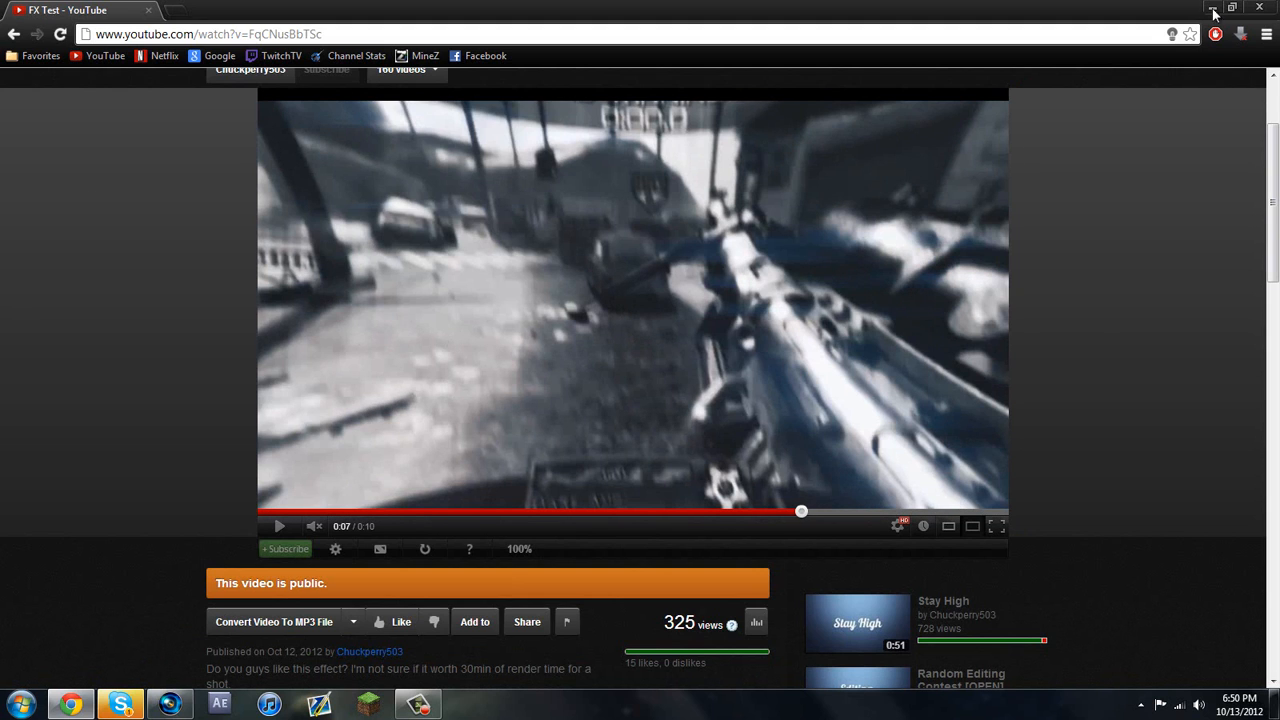
pyautogui.click(120, 704)
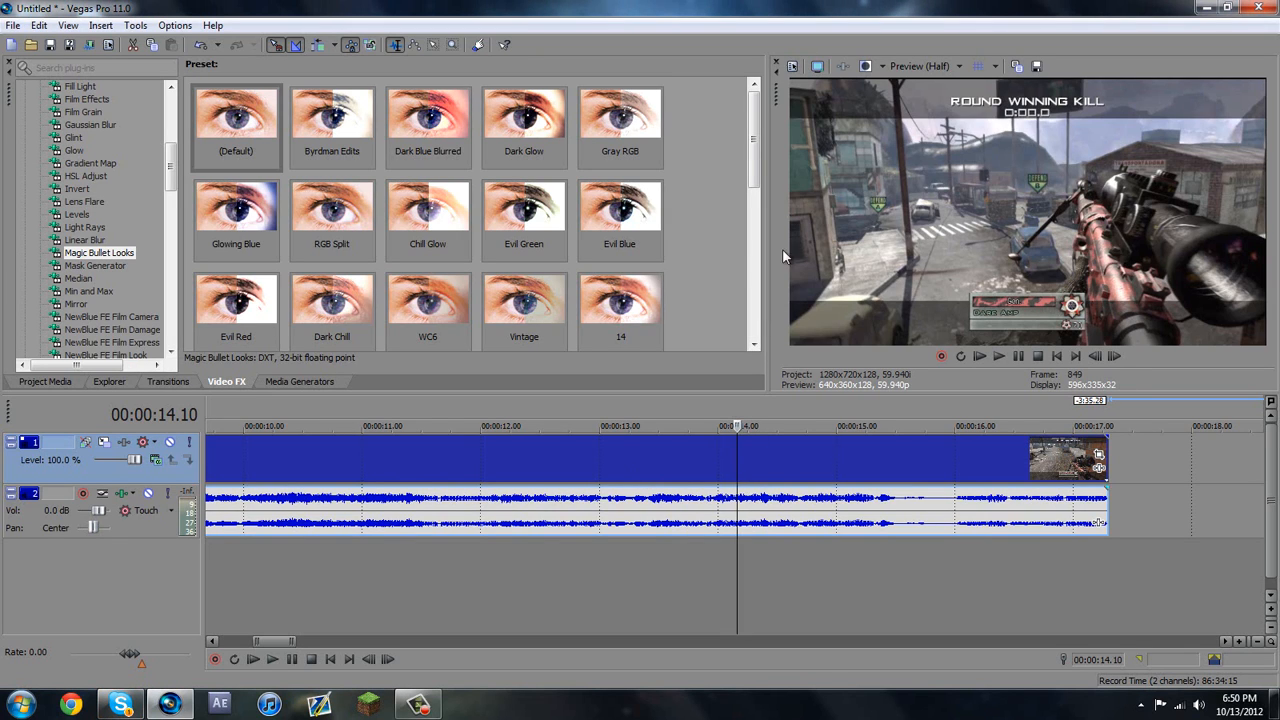
# - Choose NewBlue V2 Lens Correction from the Video FX list for the gameplay clip
pyautogui.click(236, 210)
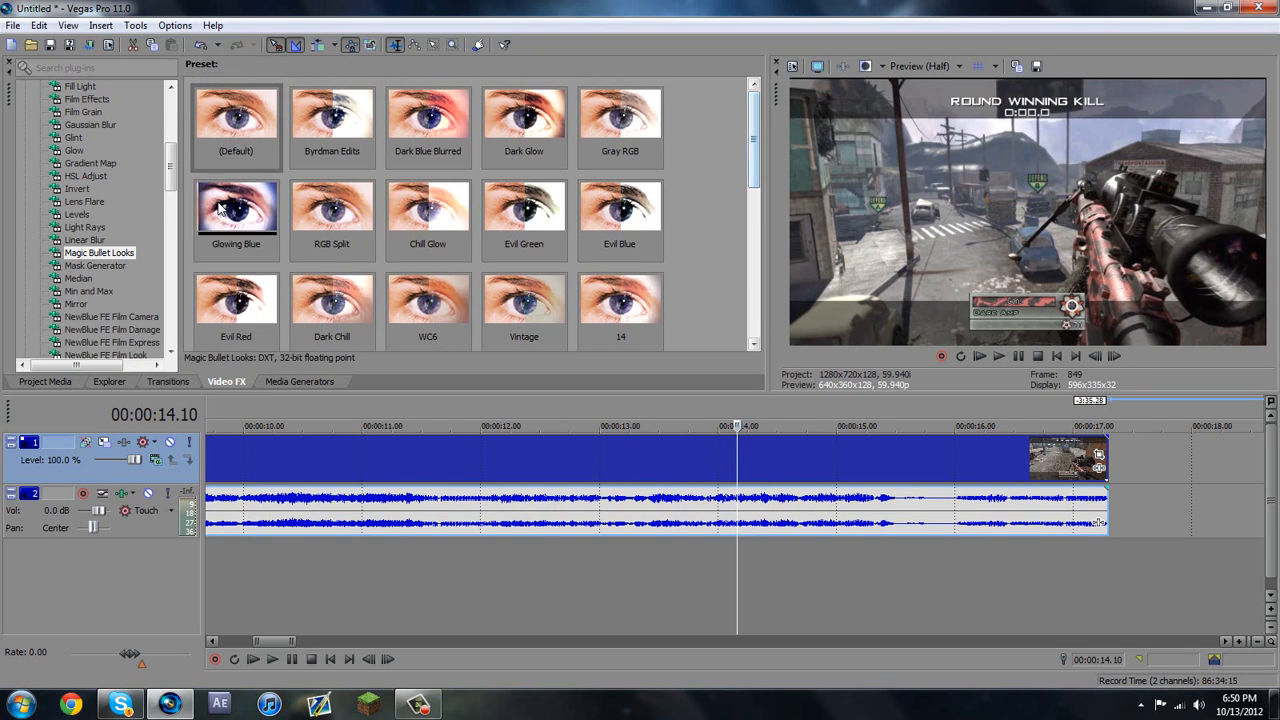
pyautogui.scroll(-3)
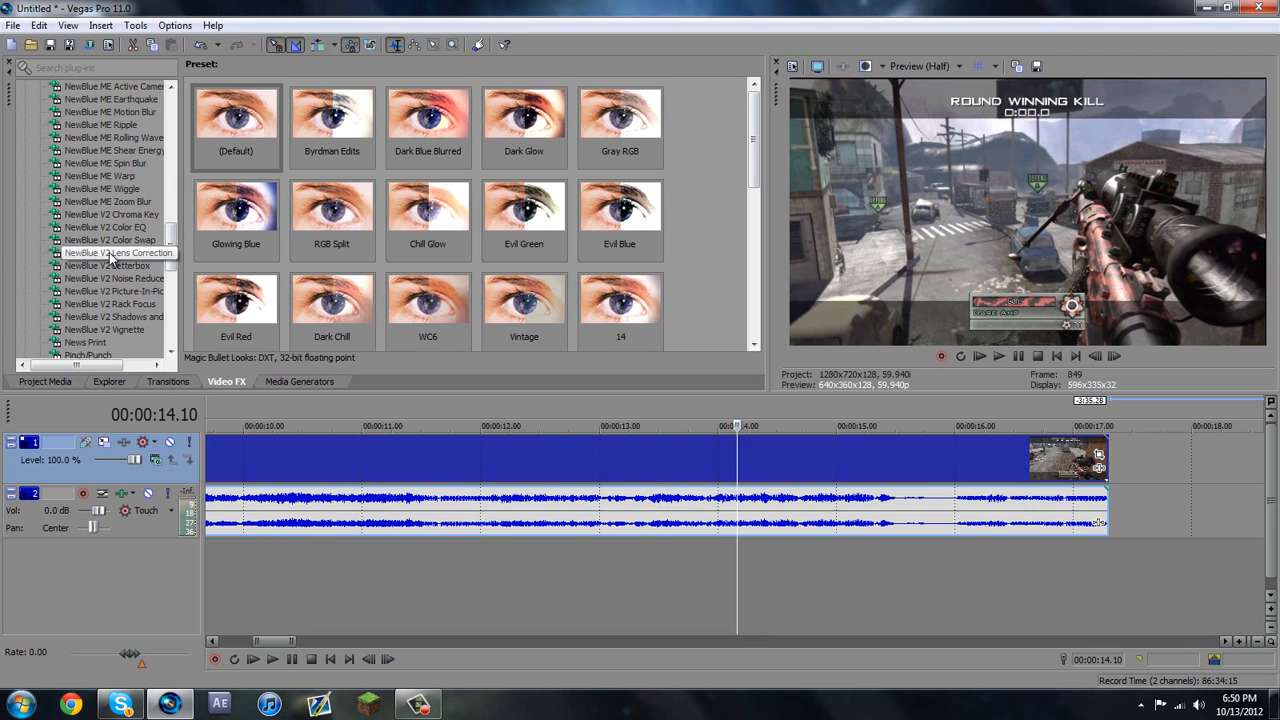
pyautogui.click(112, 252)
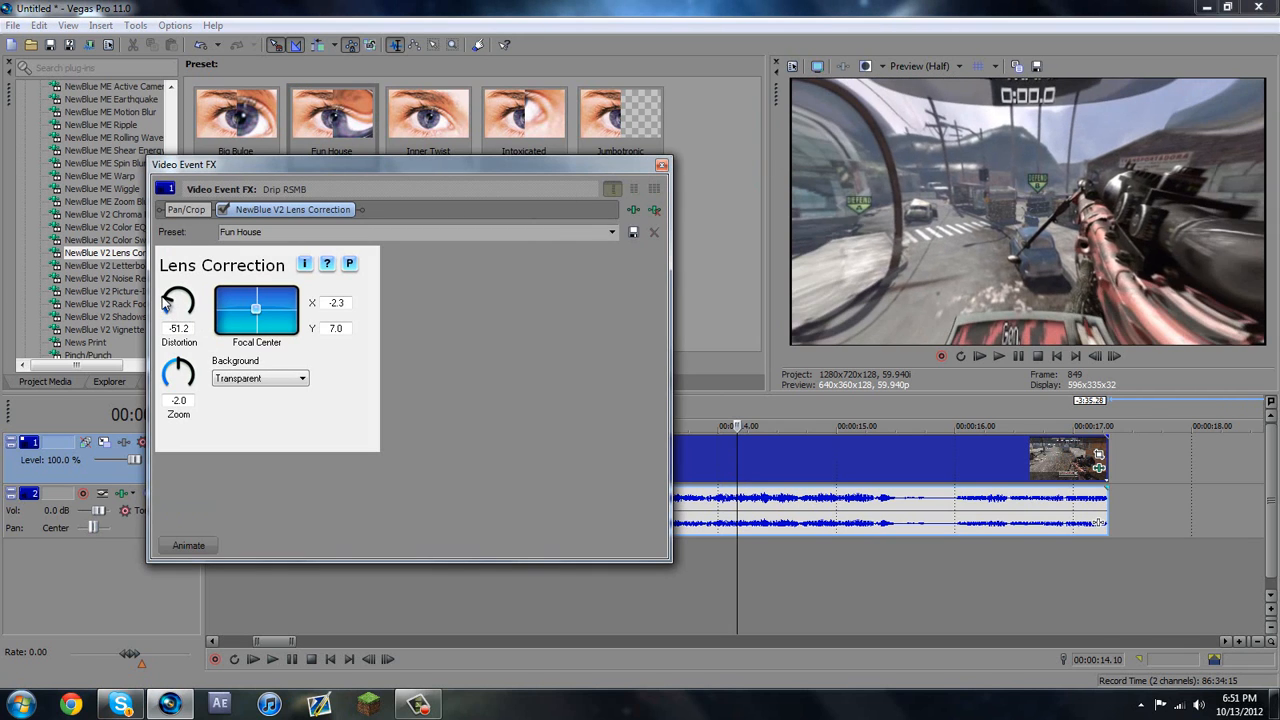
# - Try a near-zero then a moderate inward Distortion value and close the effect window
pyautogui.moveTo(178, 296); pyautogui.dragTo(184, 310)
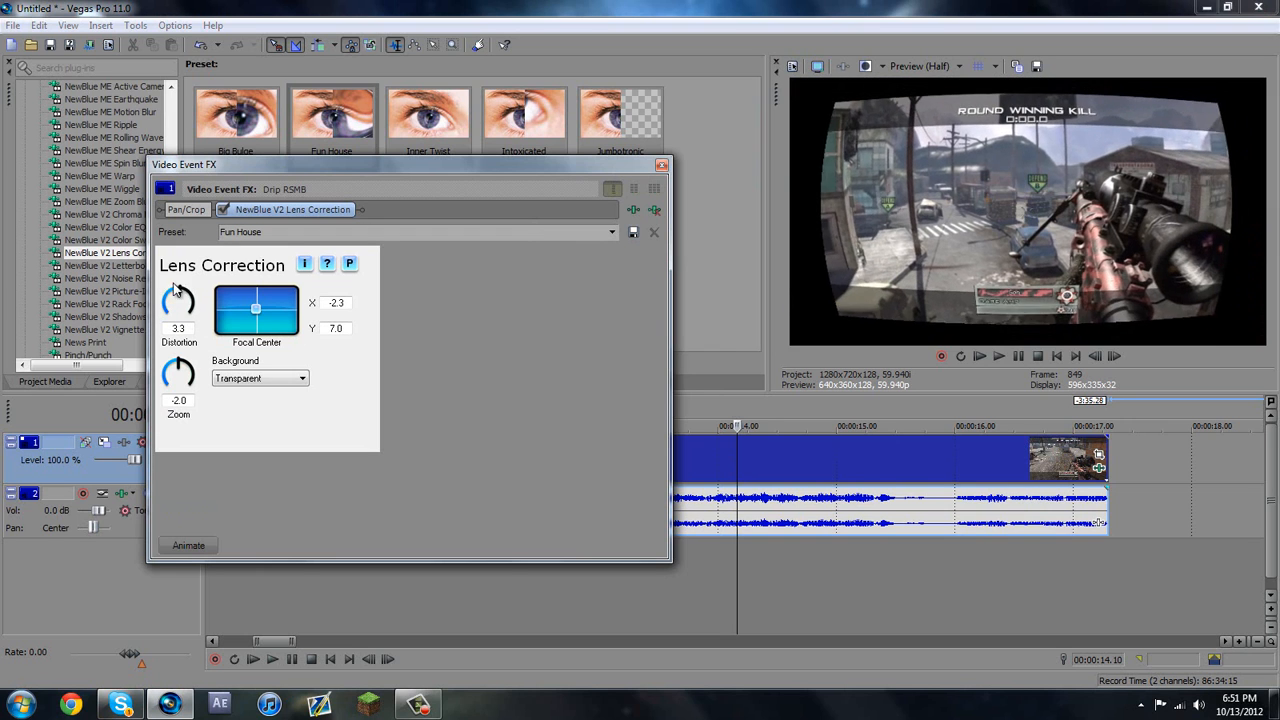
pyautogui.moveTo(178, 300); pyautogui.dragTo(164, 310)
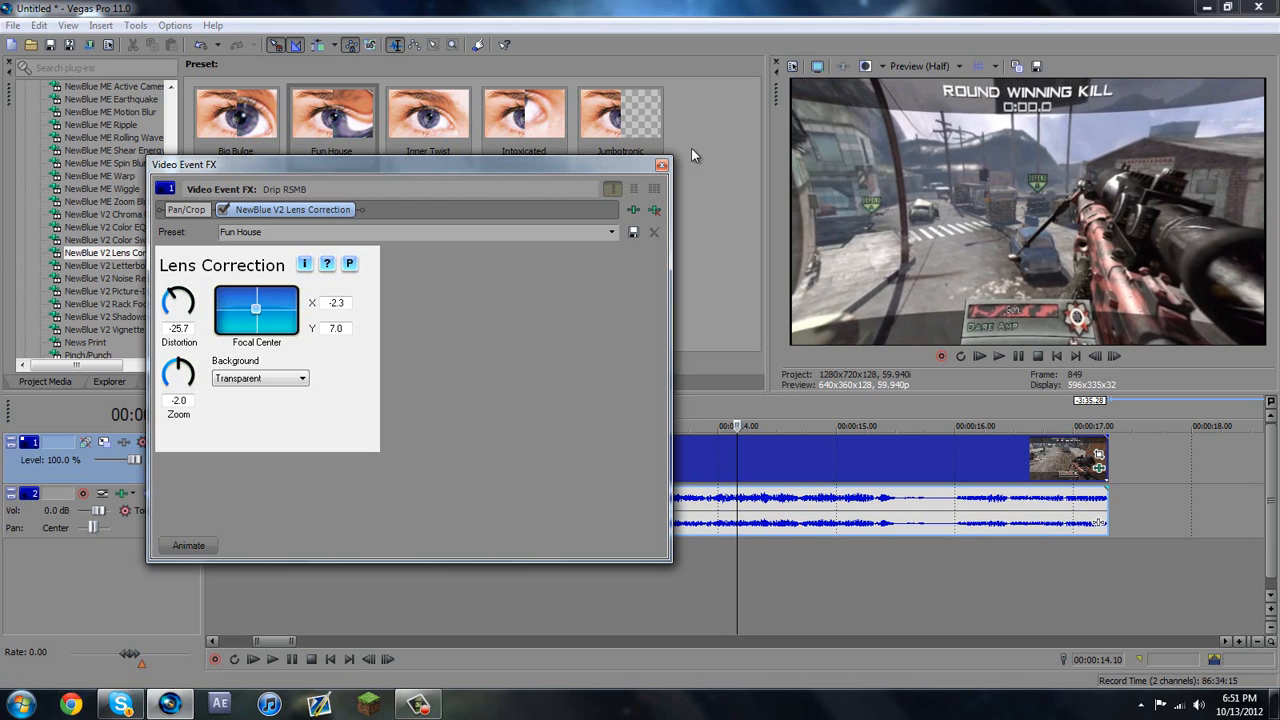
pyautogui.click(660, 164)
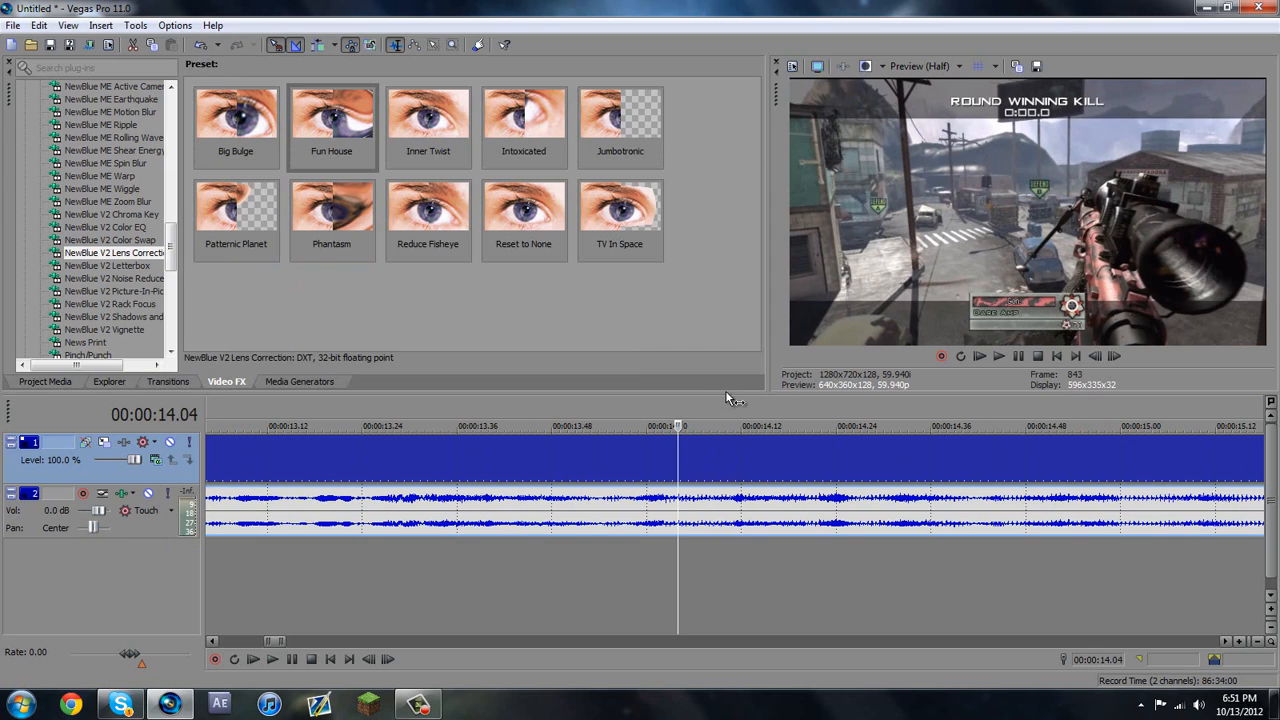
pyautogui.moveTo(648, 466)
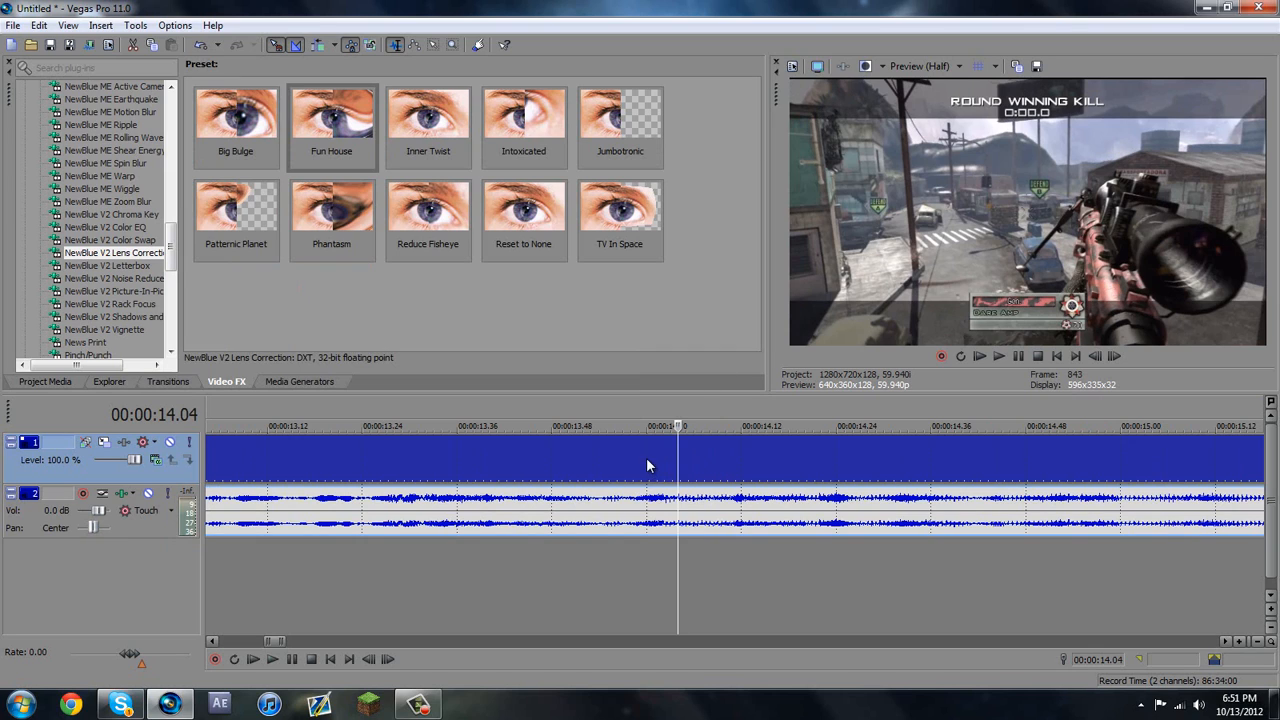
pyautogui.moveTo(690, 424)
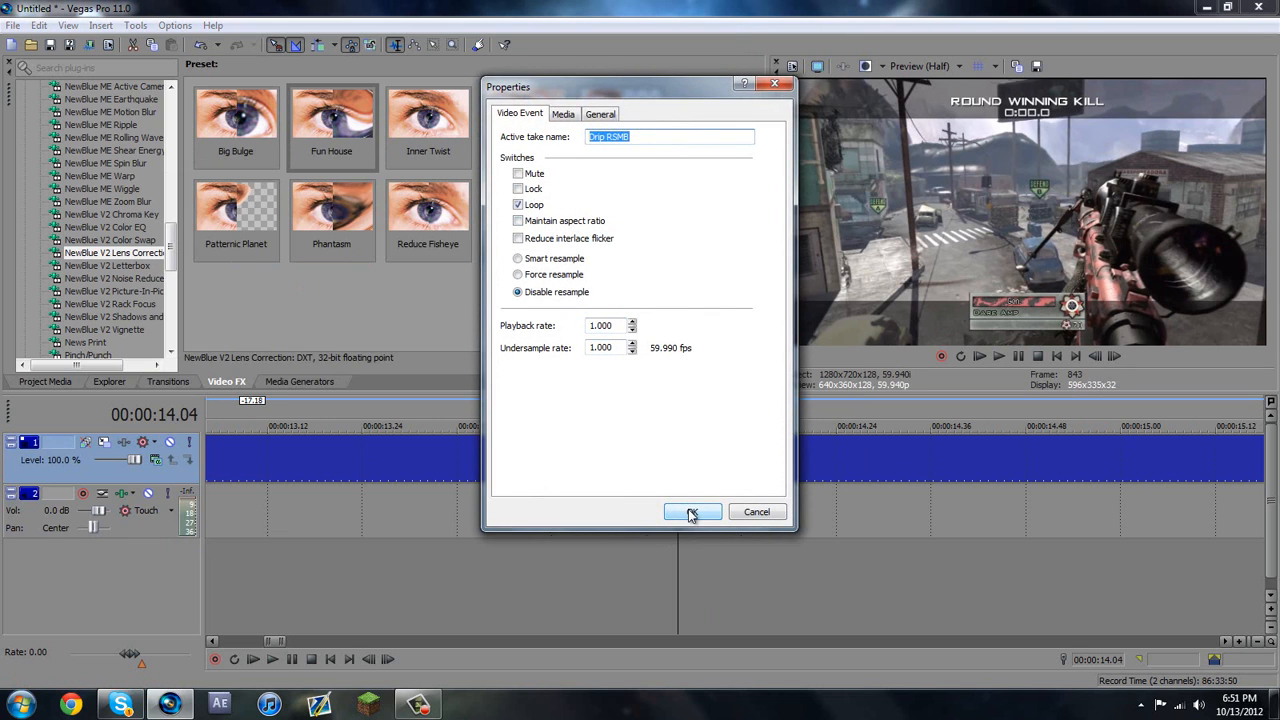
# - Confirm the gameplay clip's event properties with resampling disabled
pyautogui.click(692, 512)
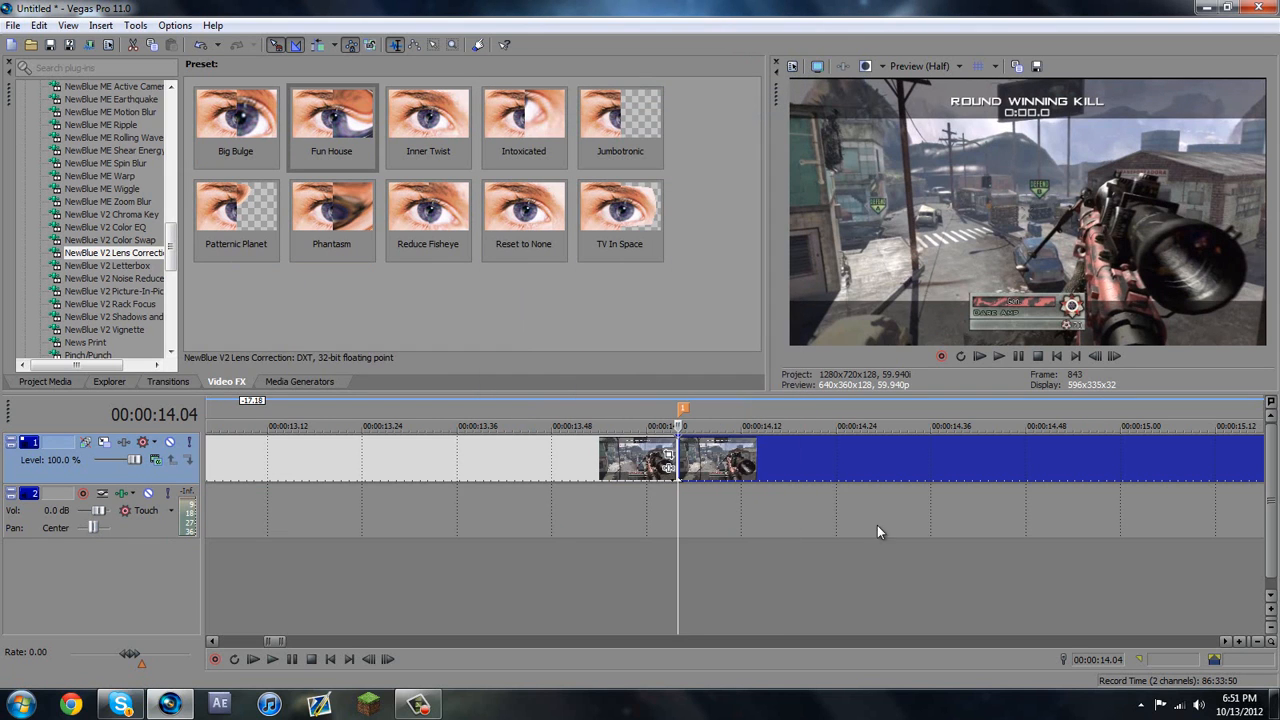
pyautogui.moveTo(890, 458)
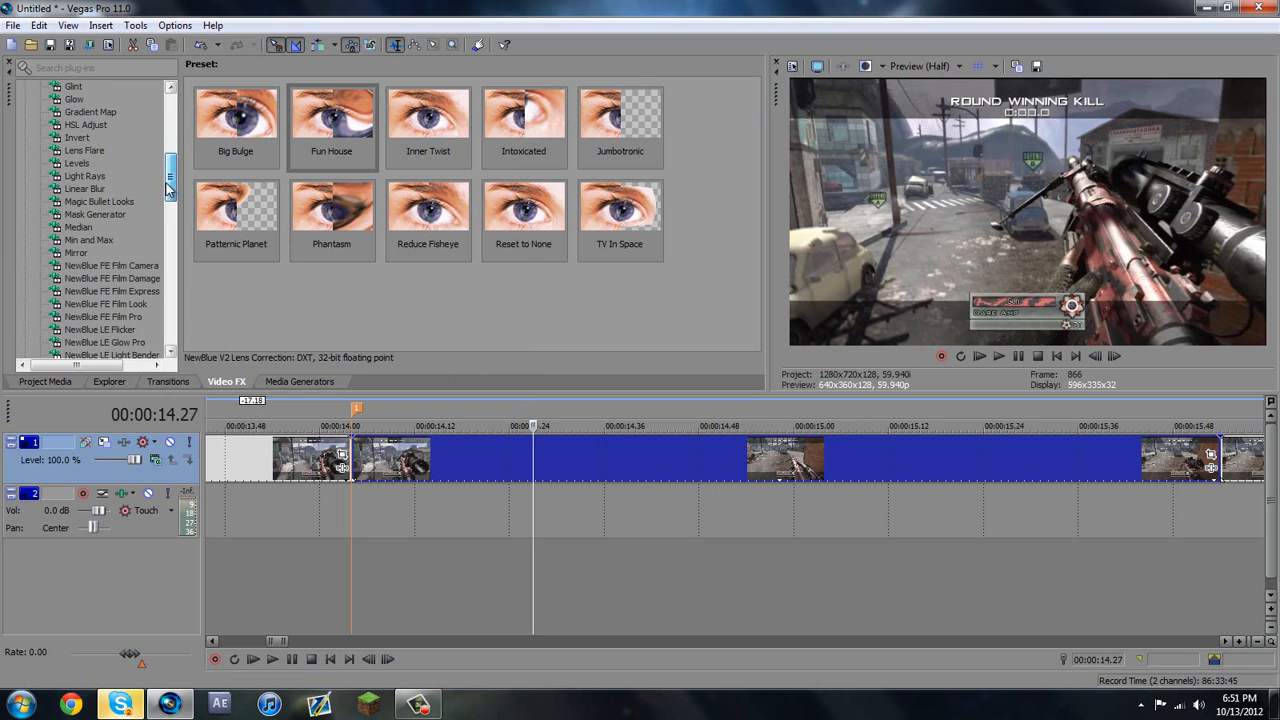
# - Apply Magic Bullet Looks, try its Lens Distortion tool in the Looks editor, then close the FX window
pyautogui.click(100, 200)
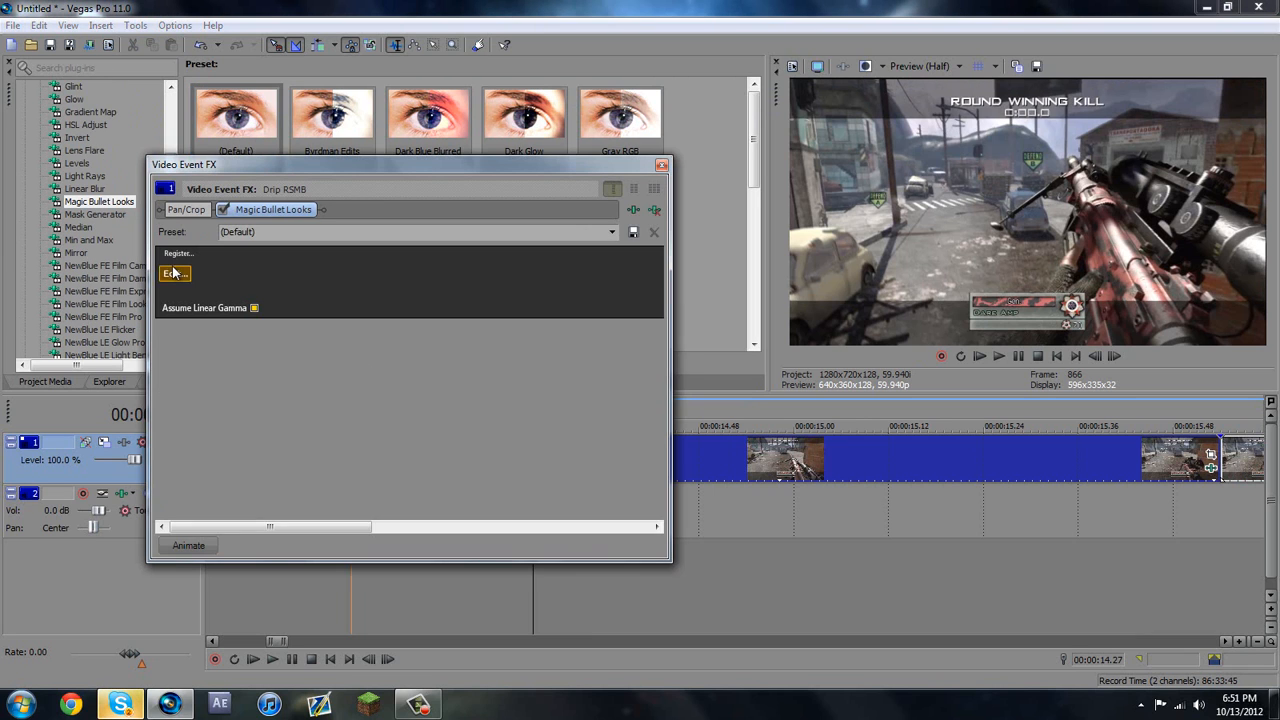
pyautogui.click(176, 272)
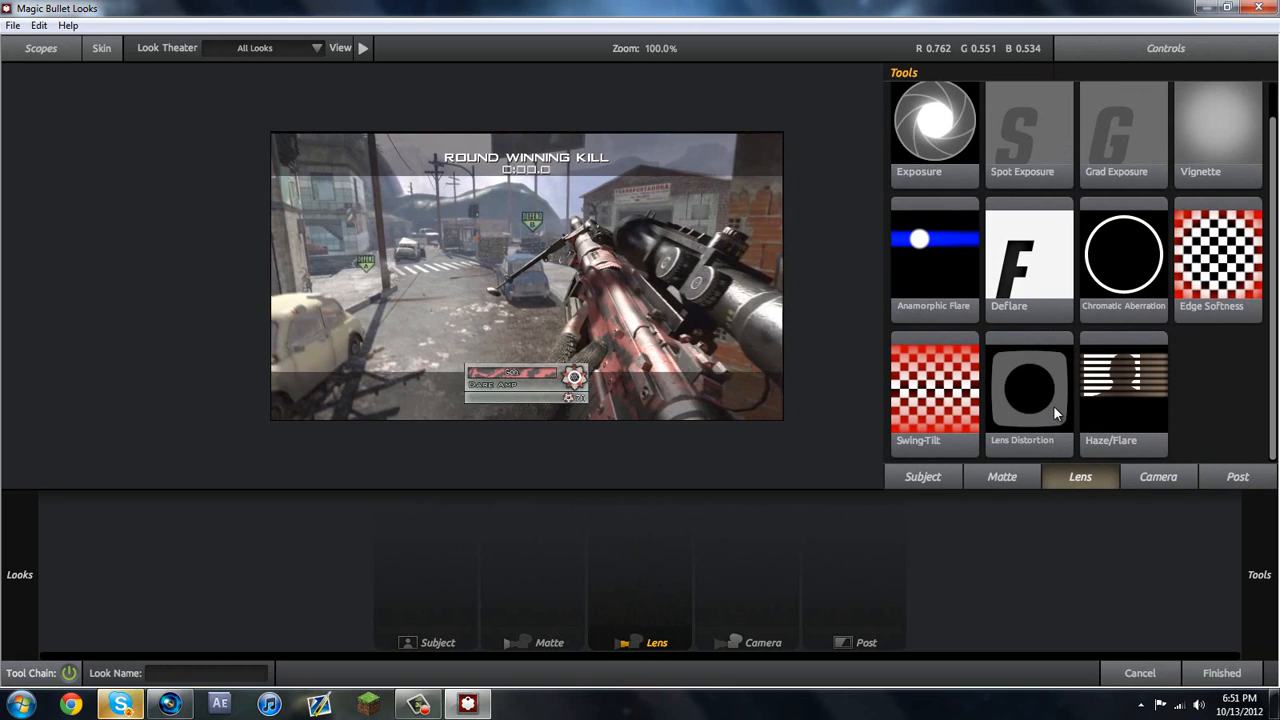
pyautogui.moveTo(1028, 388); pyautogui.dragTo(660, 530)
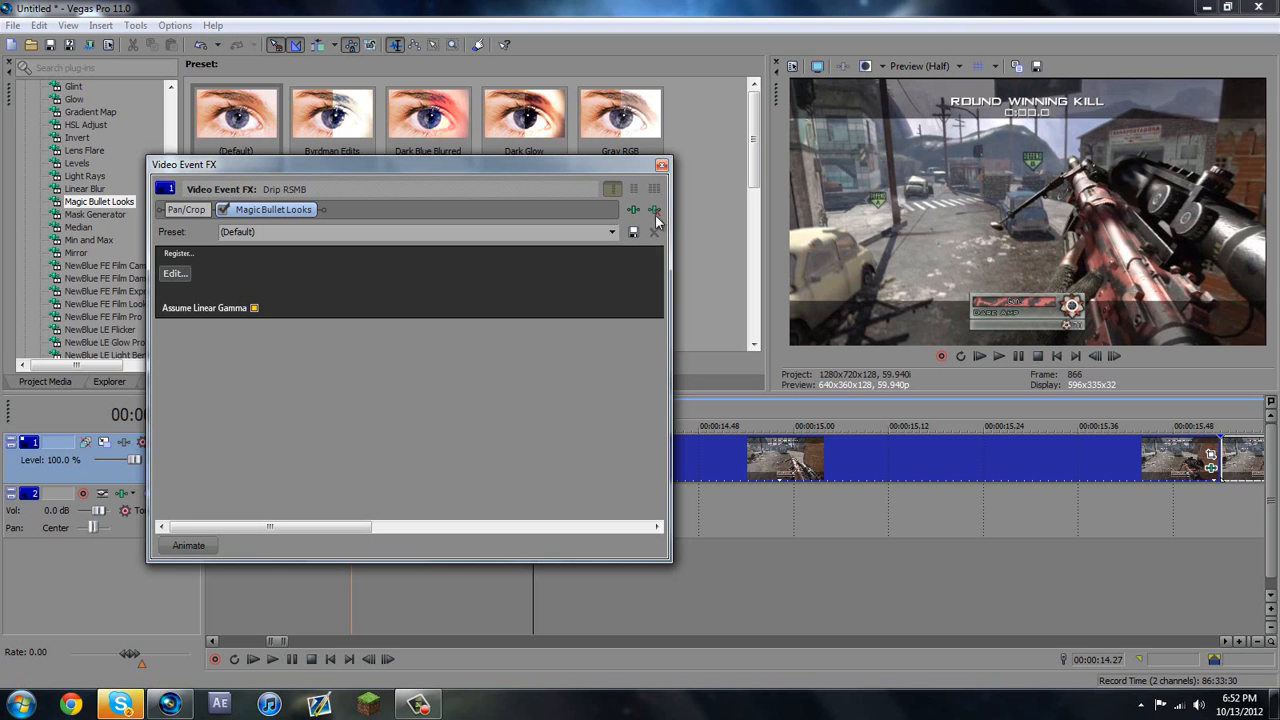
pyautogui.click(660, 164)
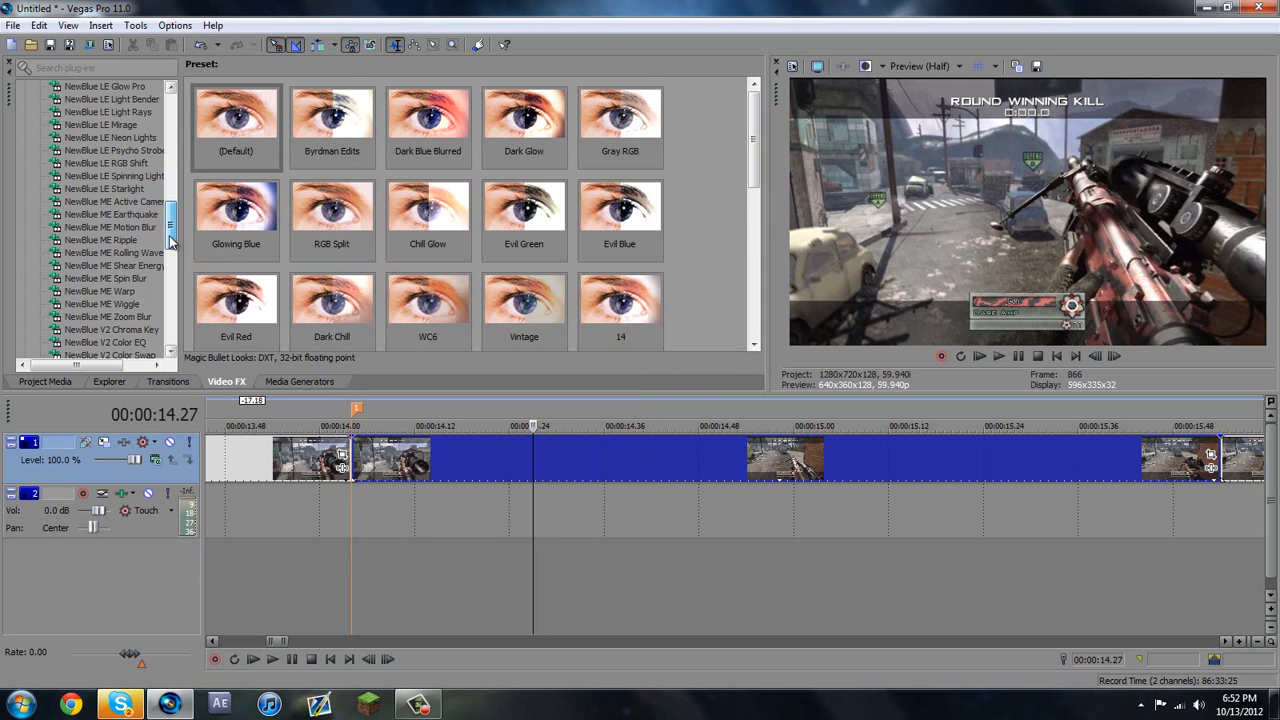
# - Apply NewBlue V2 Lens Correction with the Fun House preset to the short clip
pyautogui.scroll(-3)
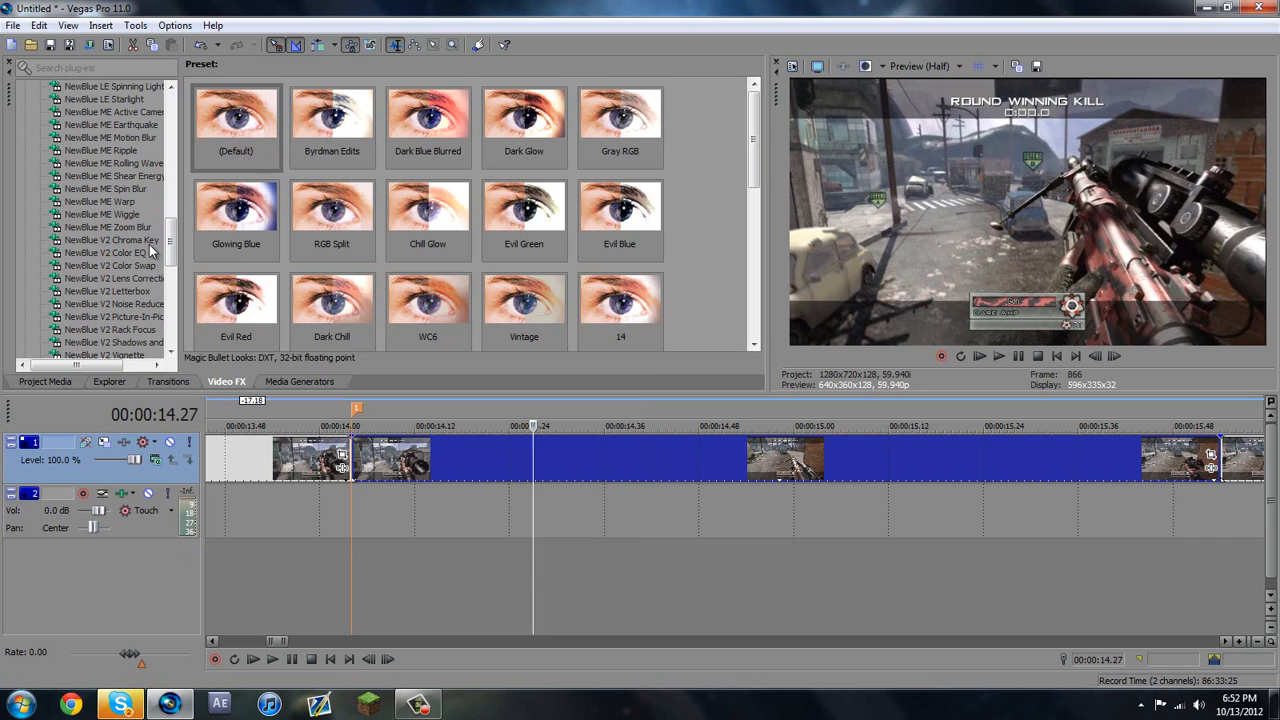
pyautogui.click(112, 278)
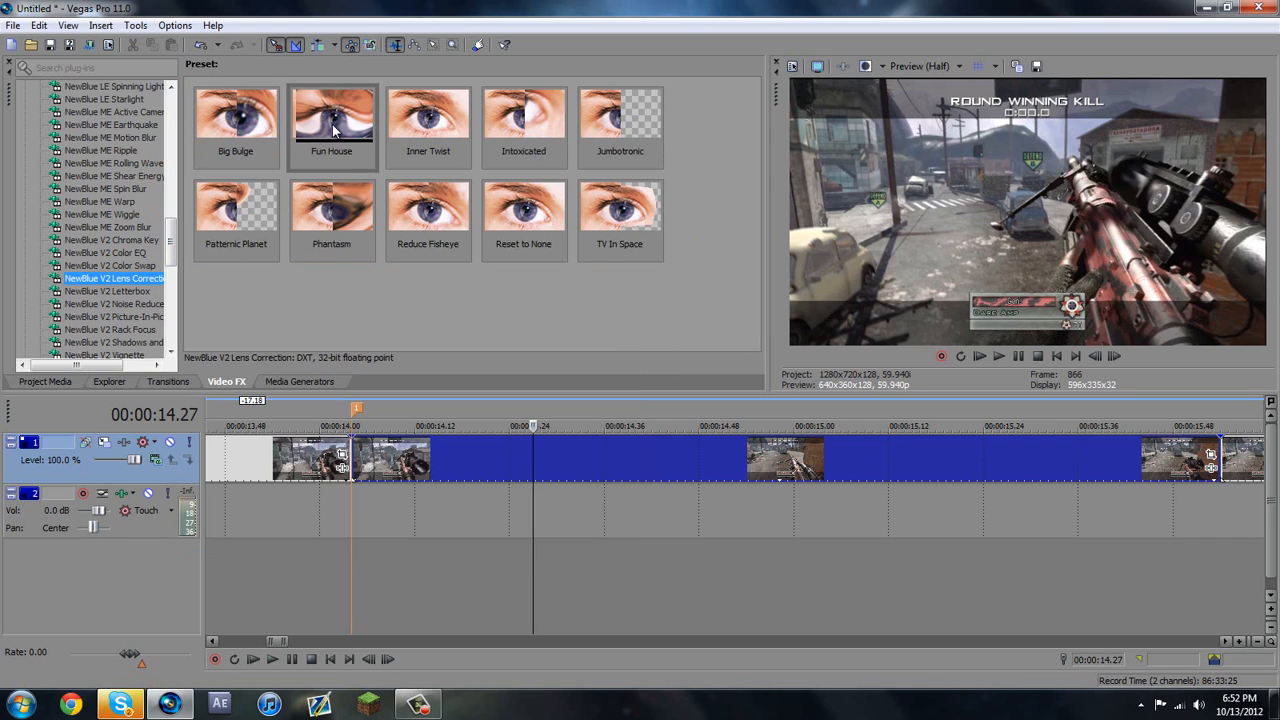
pyautogui.doubleClick(332, 114)
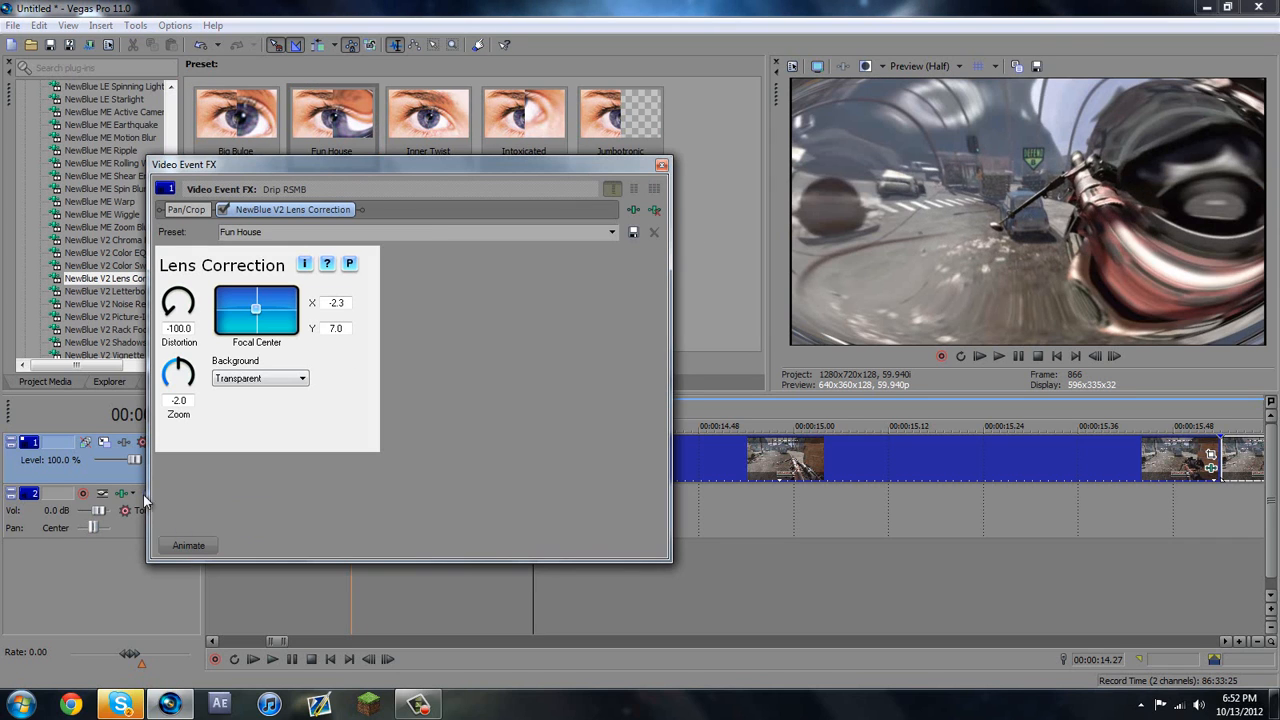
# - Soften the Fun House Distortion from -100 to about -51
pyautogui.moveTo(178, 300); pyautogui.dragTo(178, 290)
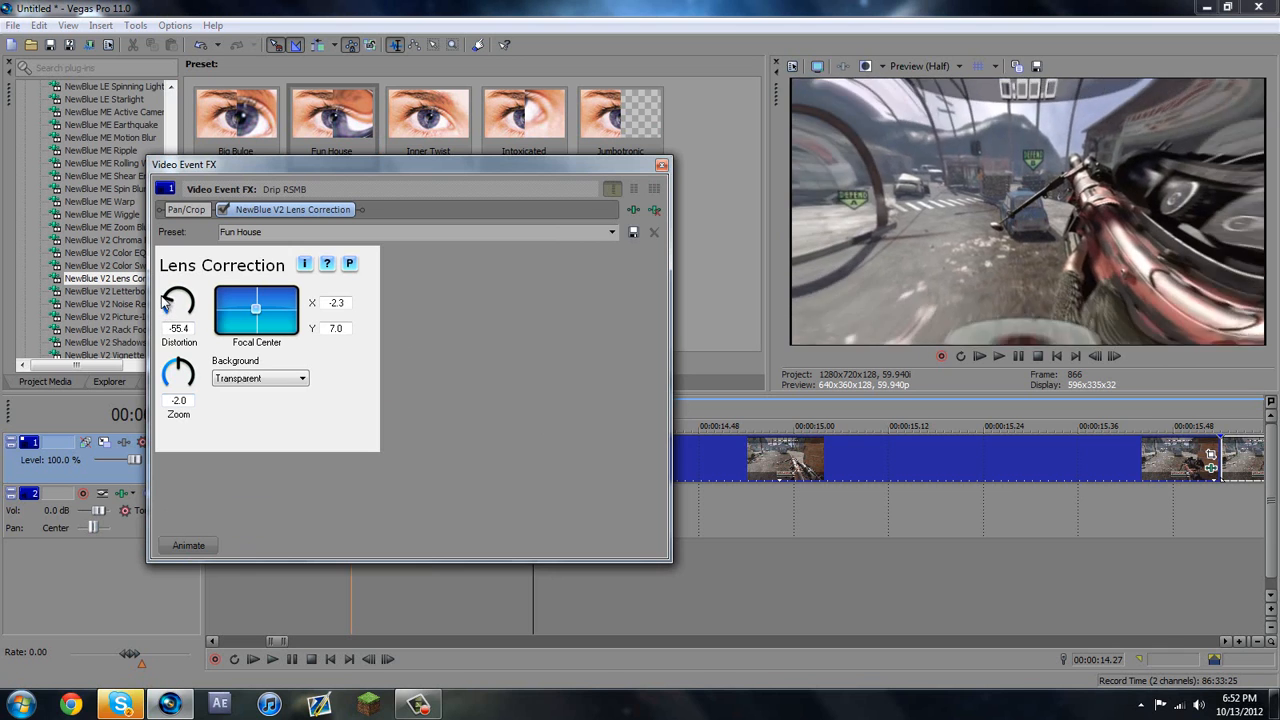
pyautogui.moveTo(178, 300); pyautogui.dragTo(184, 296)
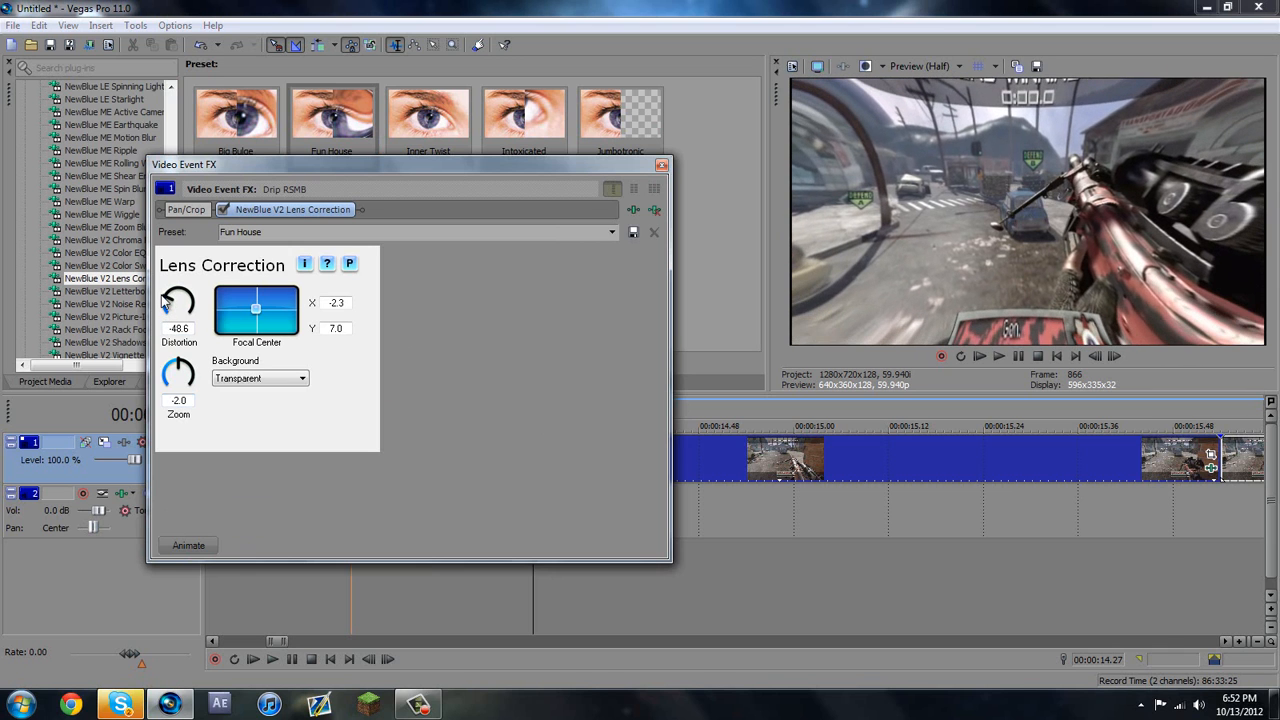
pyautogui.moveTo(178, 300); pyautogui.dragTo(172, 308)
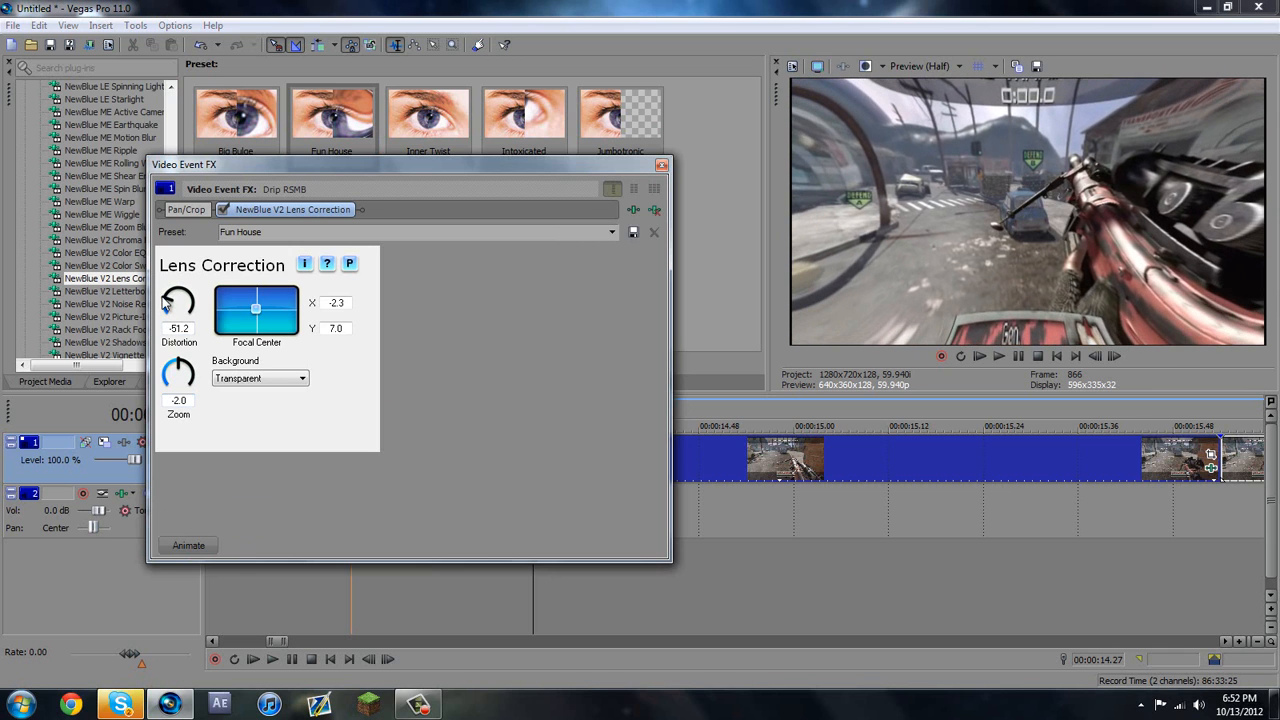
pyautogui.moveTo(1060, 336)
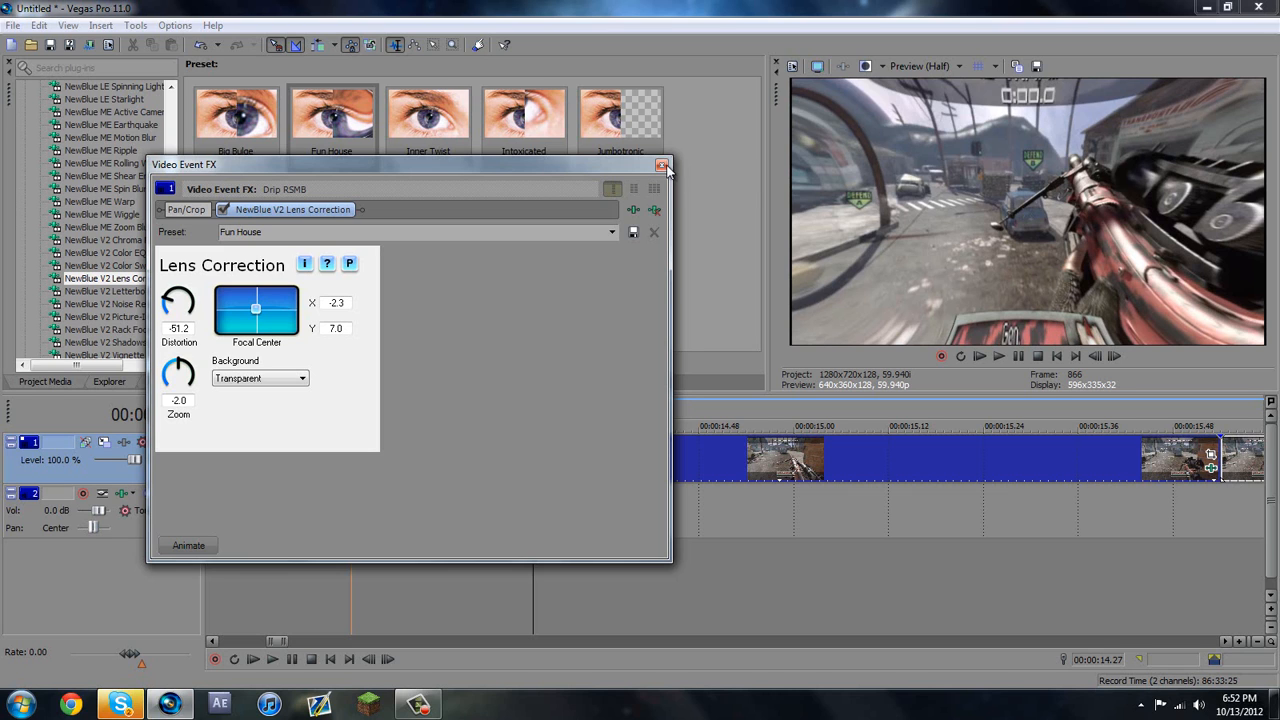
pyautogui.click(662, 164)
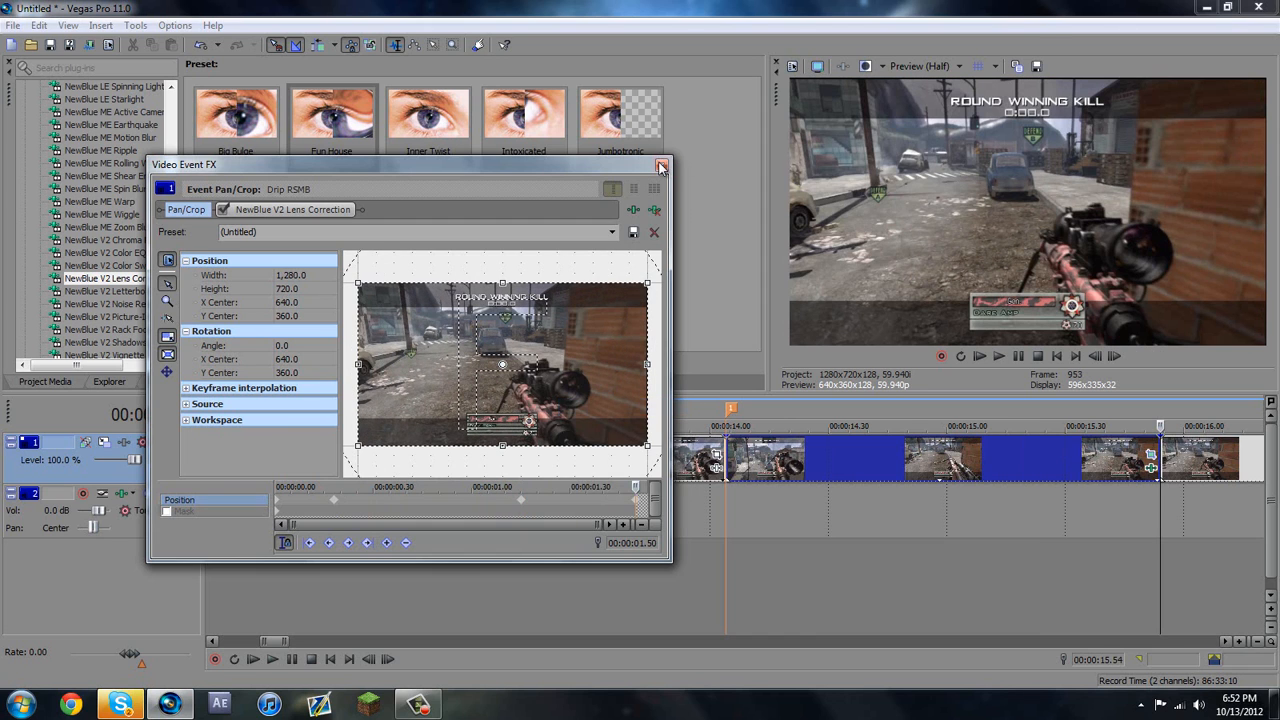
# - Return from the Pan/Crop keyframing to the Lens Correction settings
pyautogui.click(660, 164)
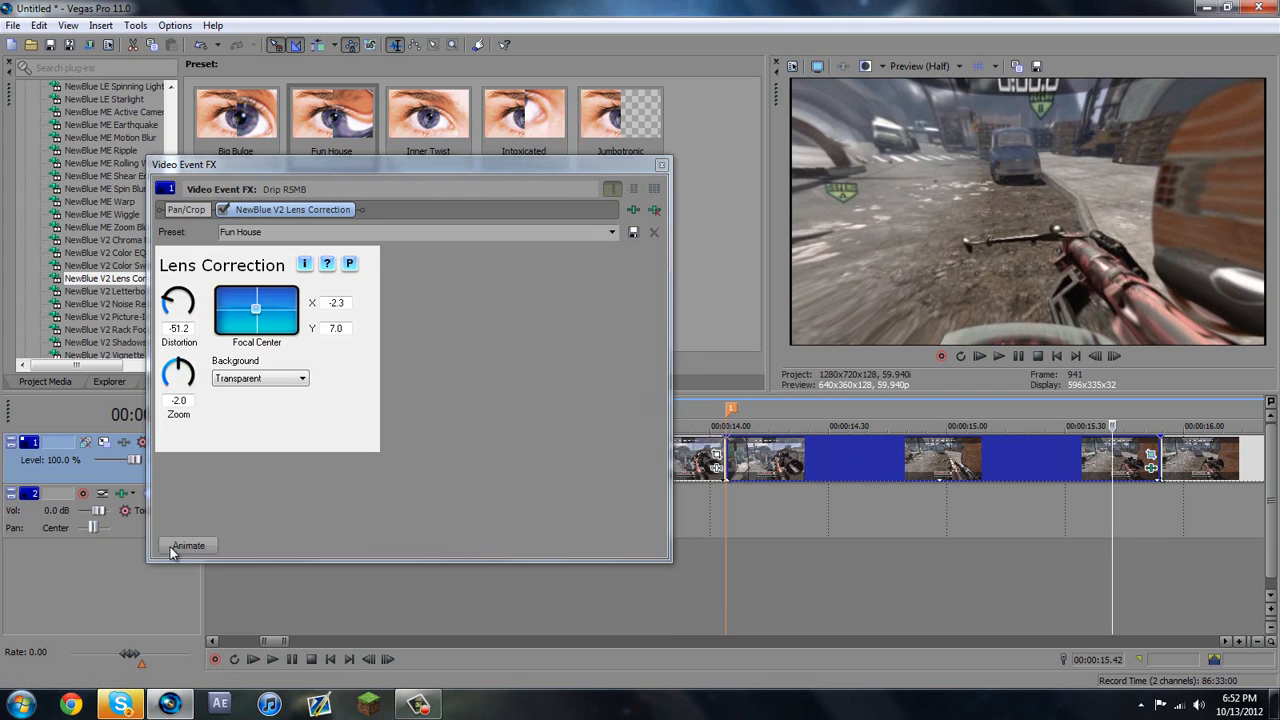
# - Animate the Lens Correction so Distortion and Zoom are 0.0 at 00:00:01.50, then close the FX window
pyautogui.click(188, 544)
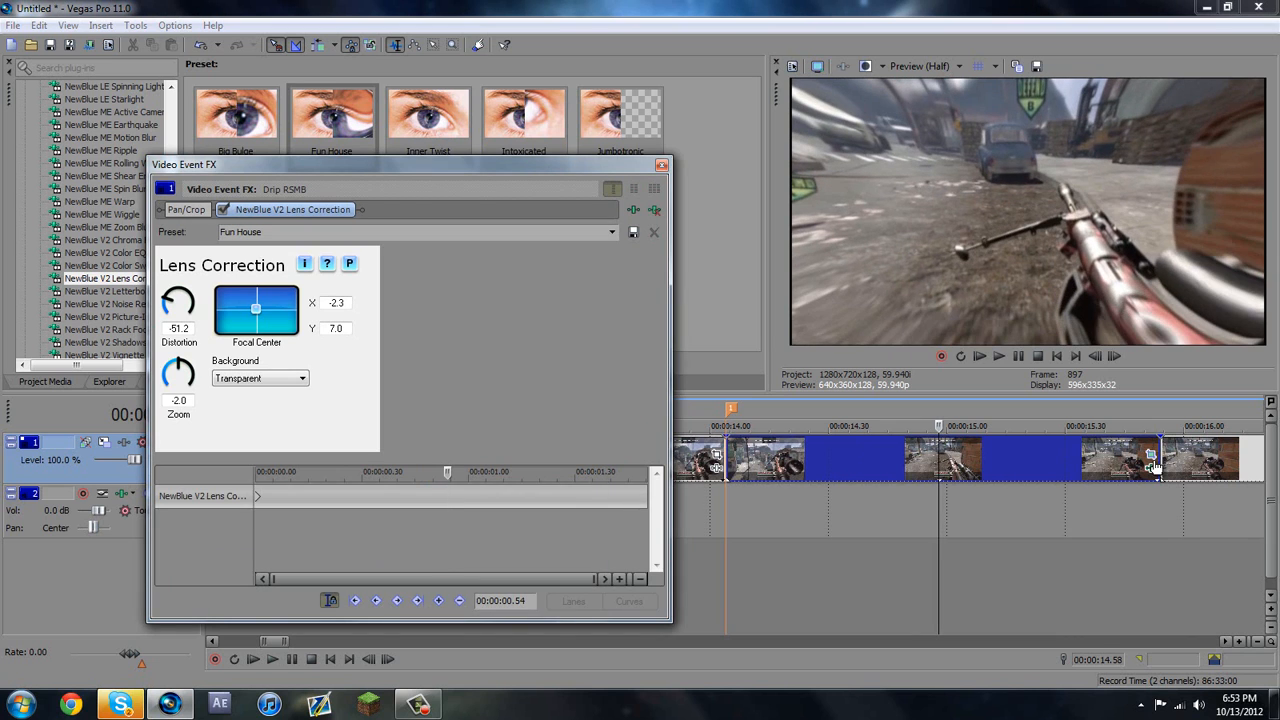
pyautogui.click(186, 210)
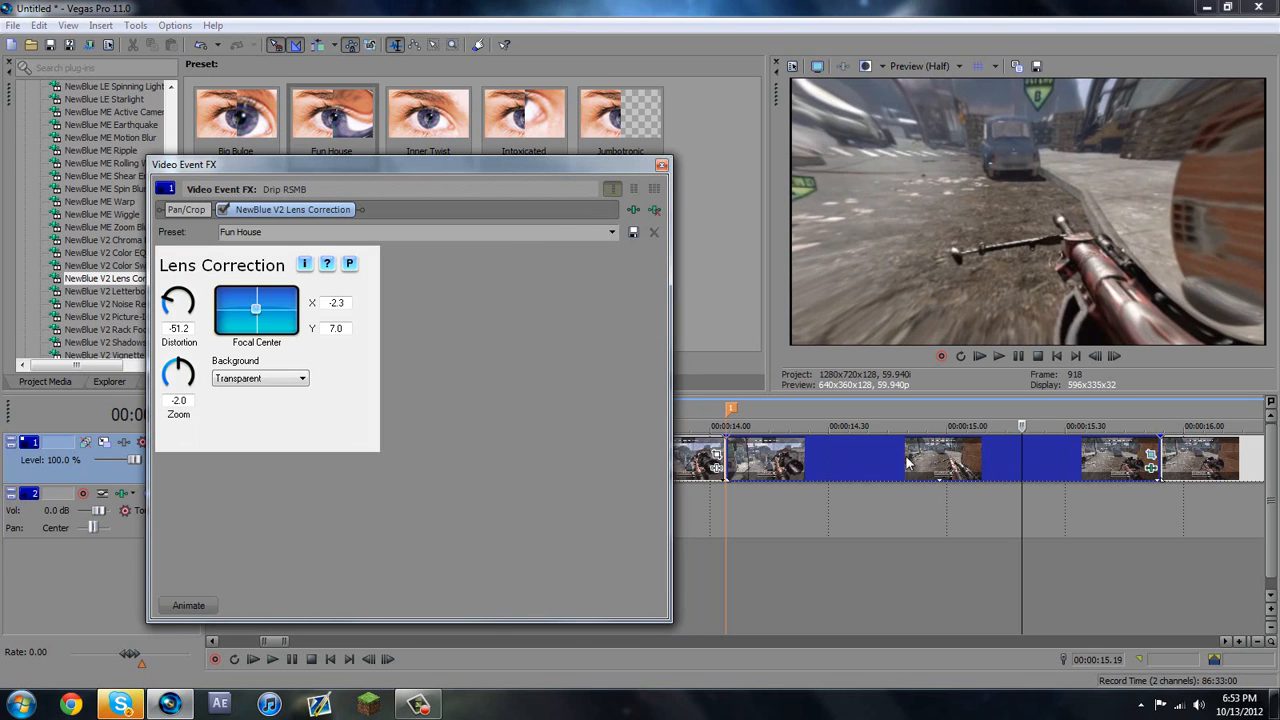
pyautogui.click(188, 604)
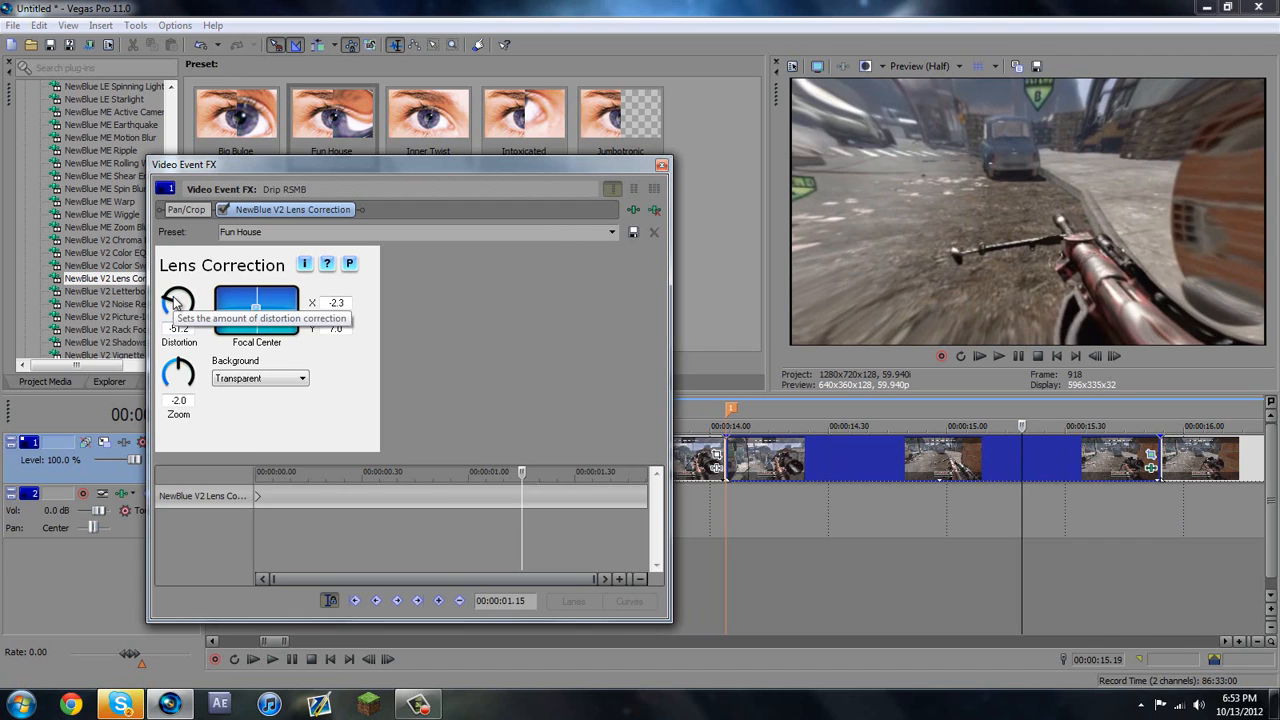
pyautogui.moveTo(240, 356)
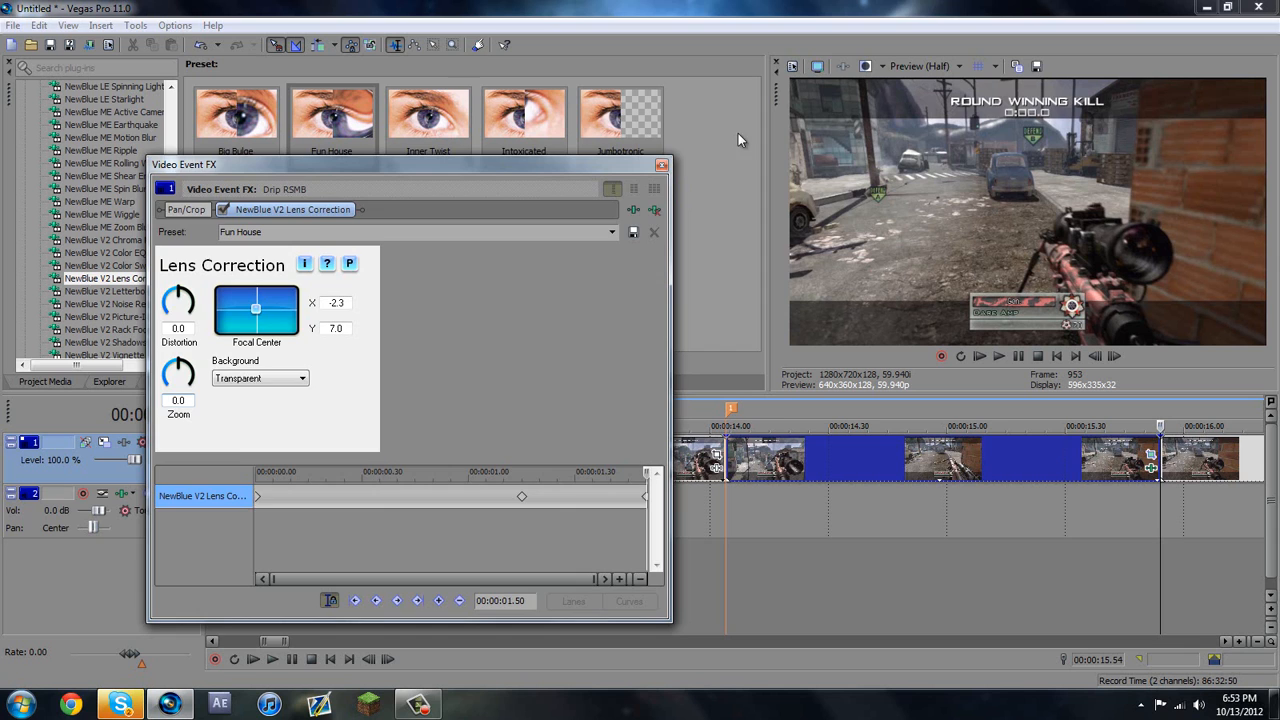
pyautogui.click(662, 164)
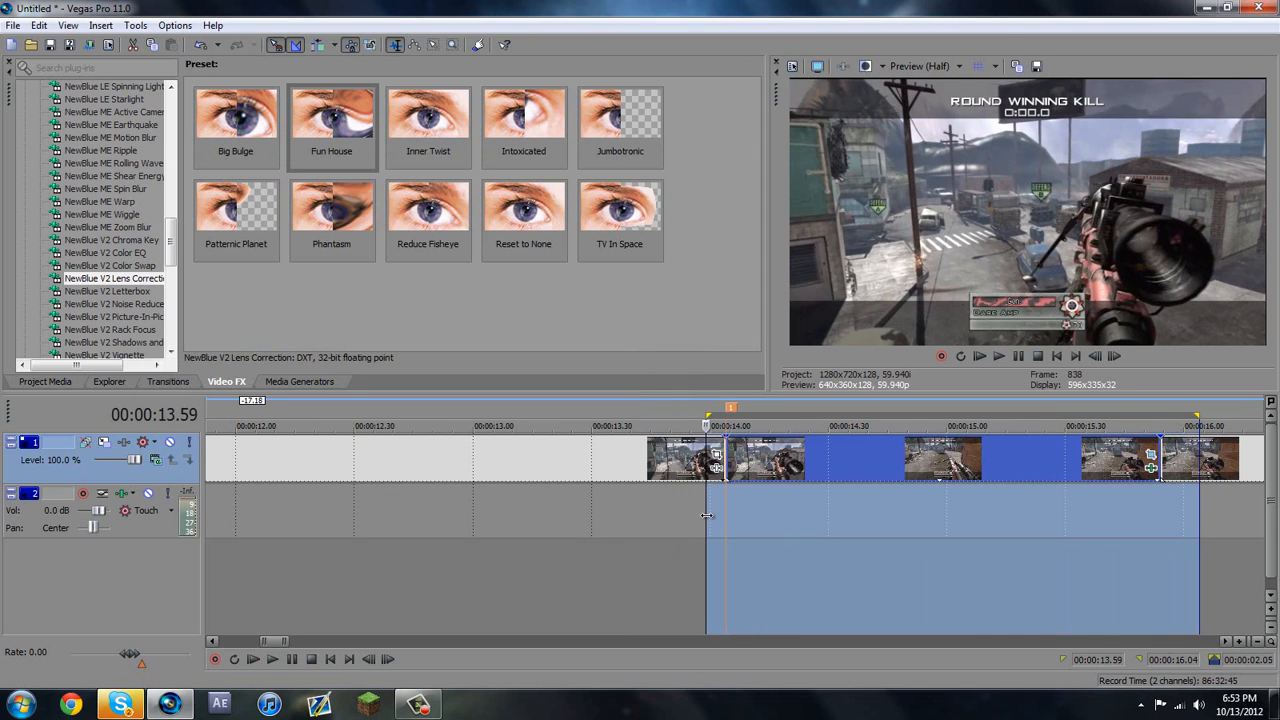
pyautogui.moveTo(358, 164)
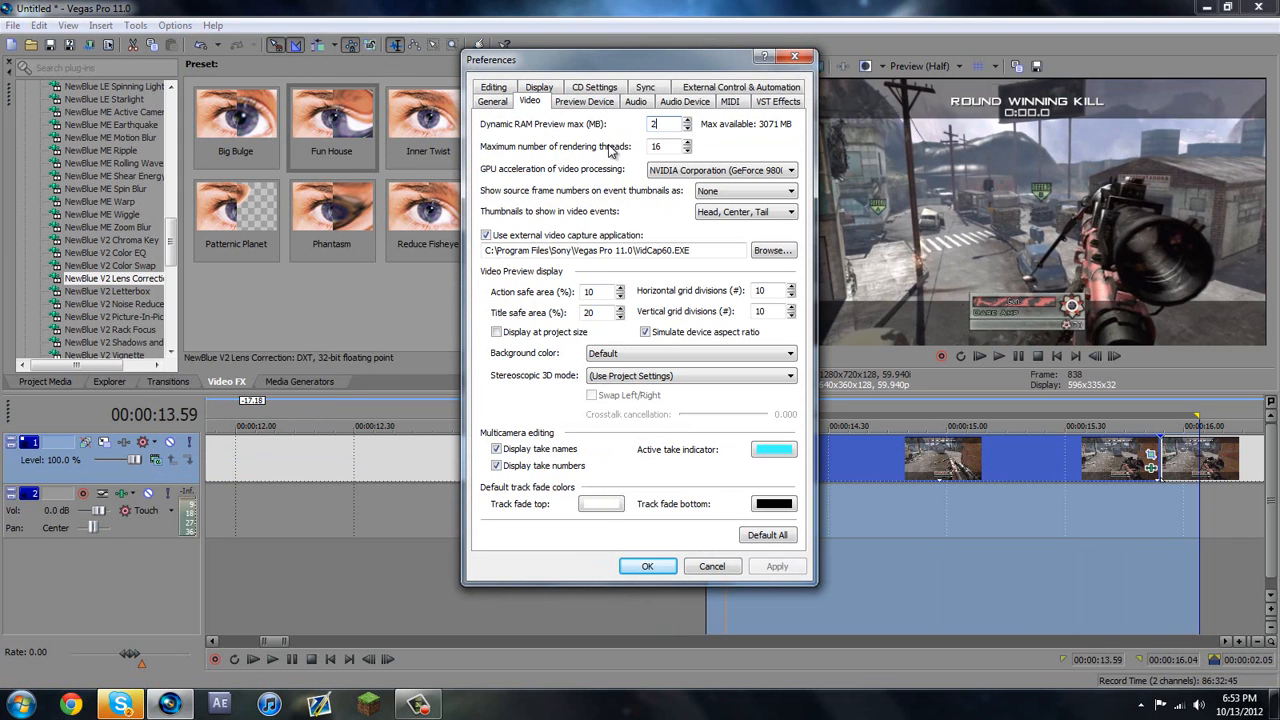
# - Dismiss Preferences and Project Properties, then set preview quality to Auto
pyautogui.click(648, 566)
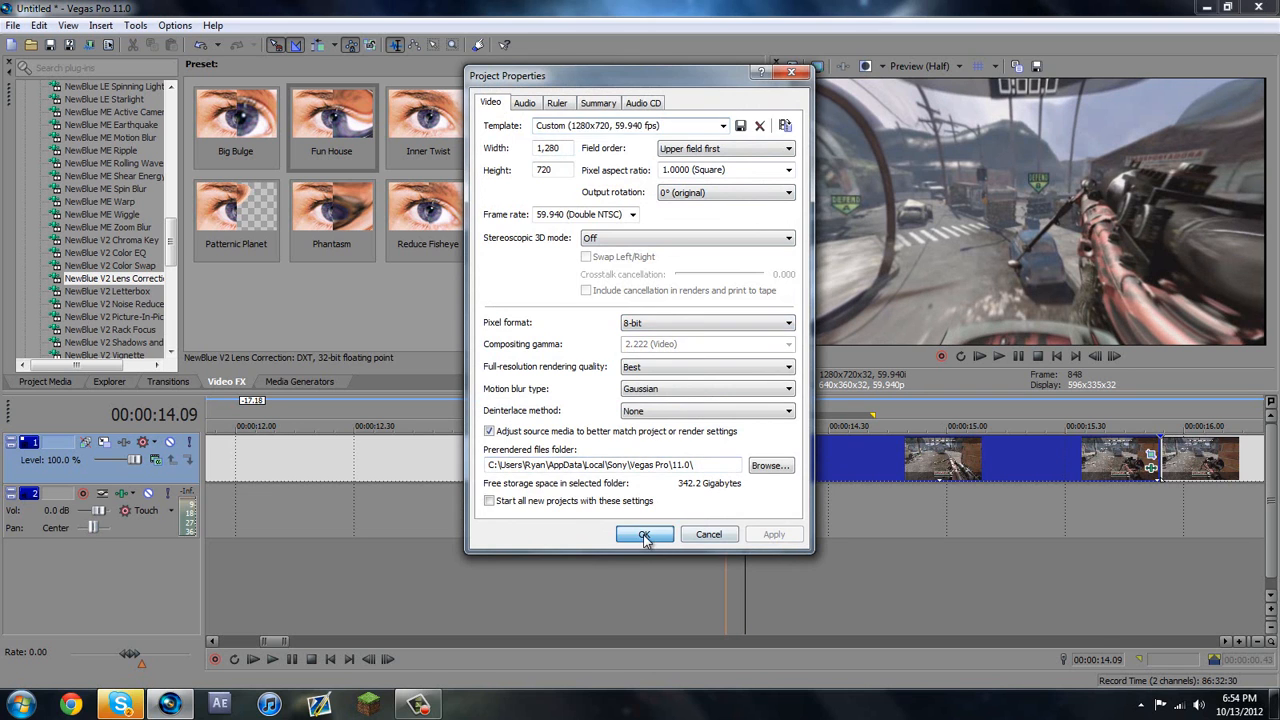
pyautogui.click(644, 534)
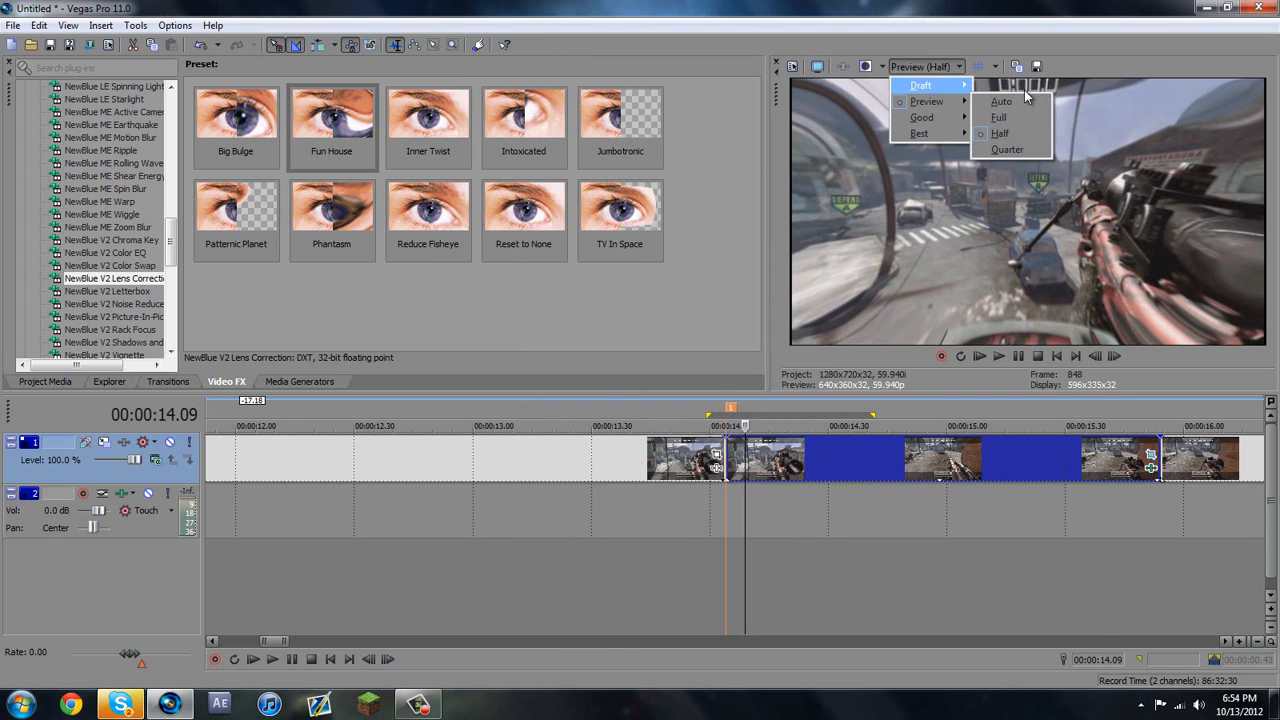
pyautogui.click(1000, 100)
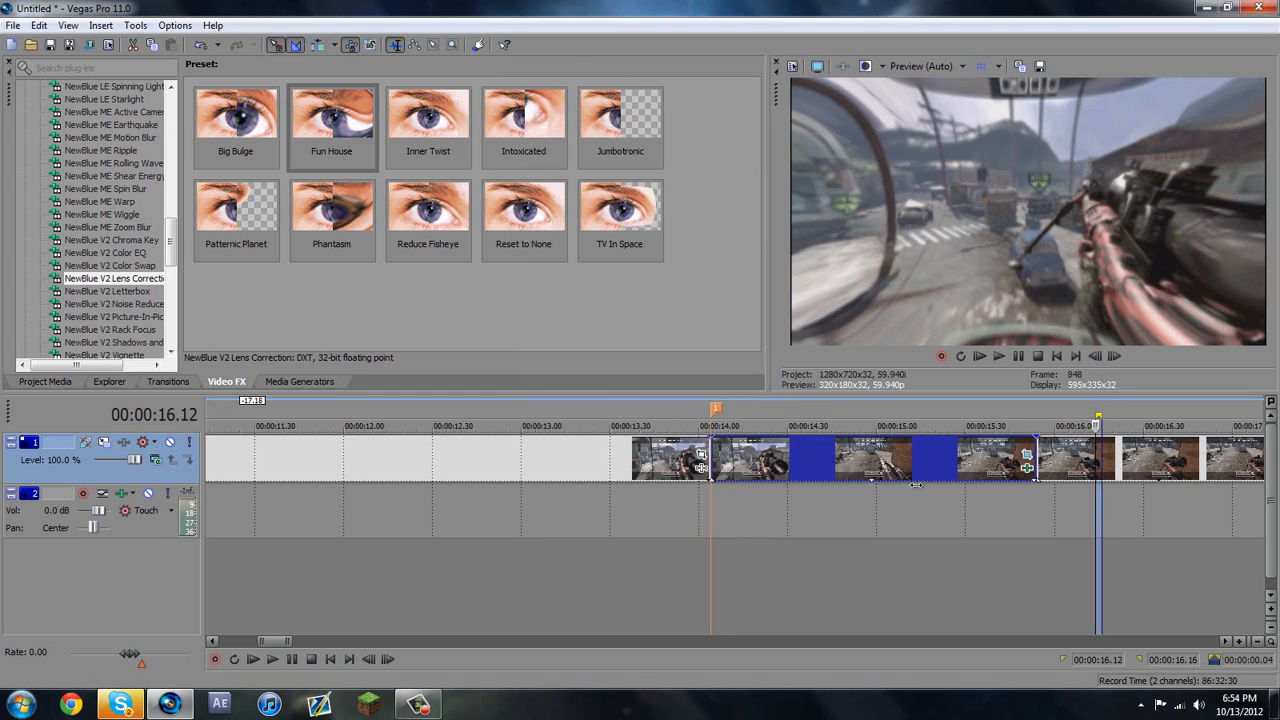